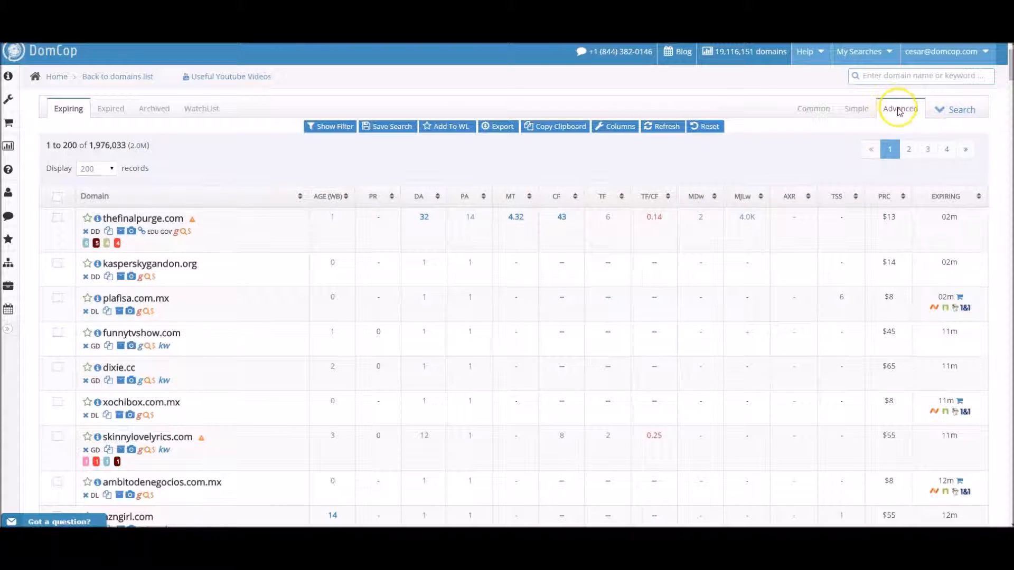
# Show the Advanced filter options and bring the Domain Industry panel into view.
pyautogui.click(900, 108)
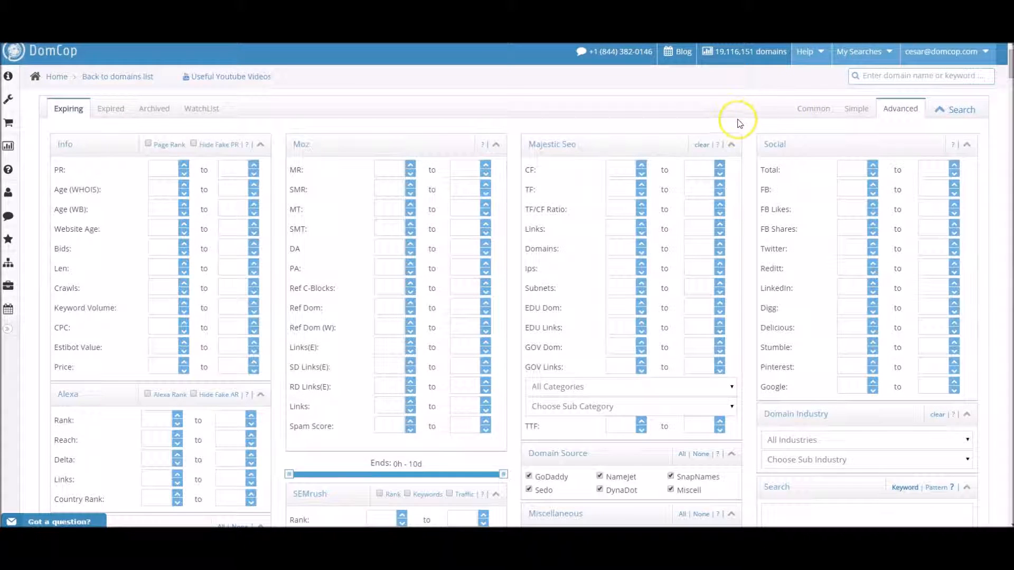
pyautogui.scroll(-3)
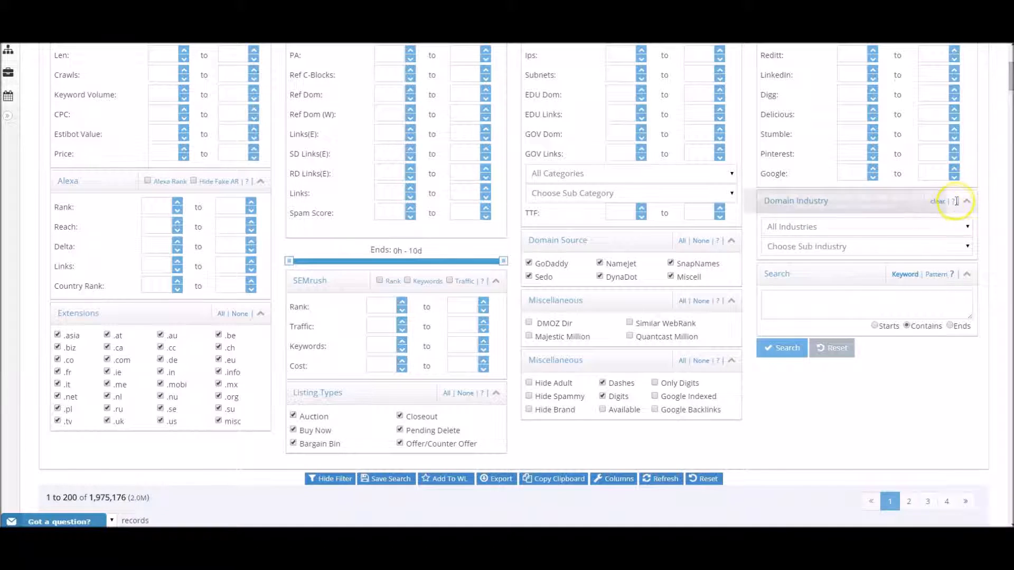
pyautogui.moveTo(956, 200)
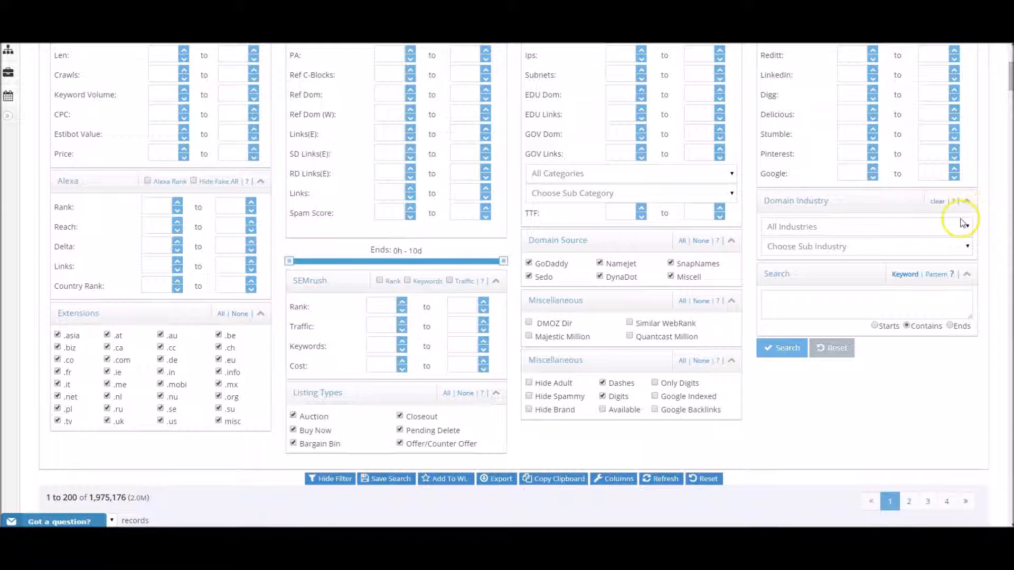
# Choose Real Estate from the All Industries list as the domain industry filter.
pyautogui.click(965, 226)
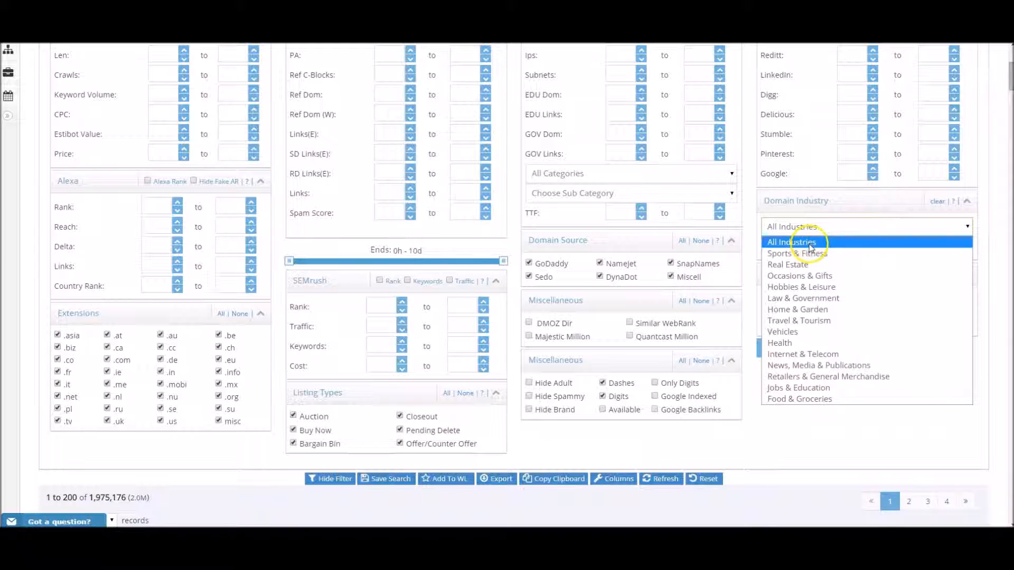
pyautogui.click(788, 264)
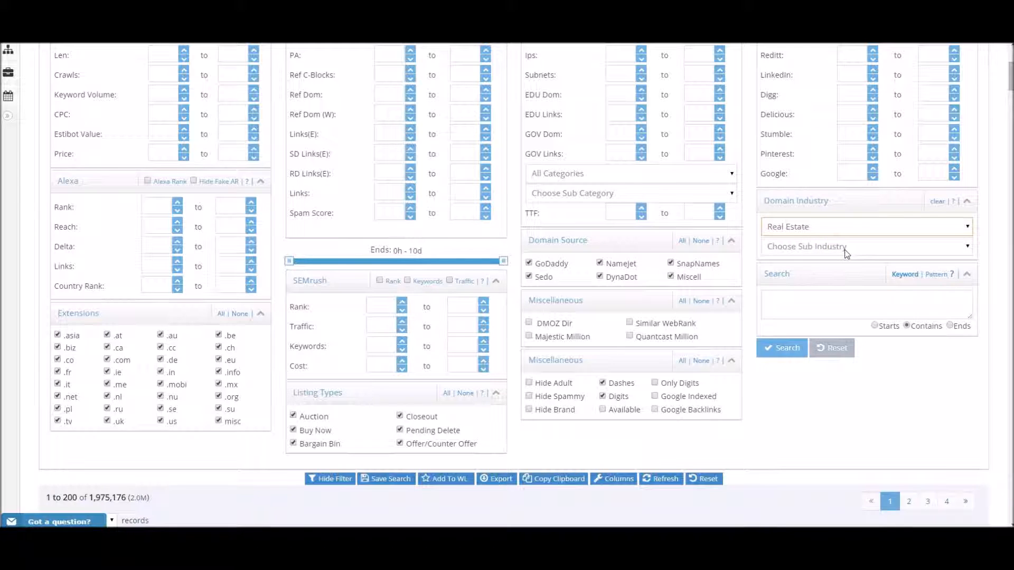
pyautogui.click(782, 348)
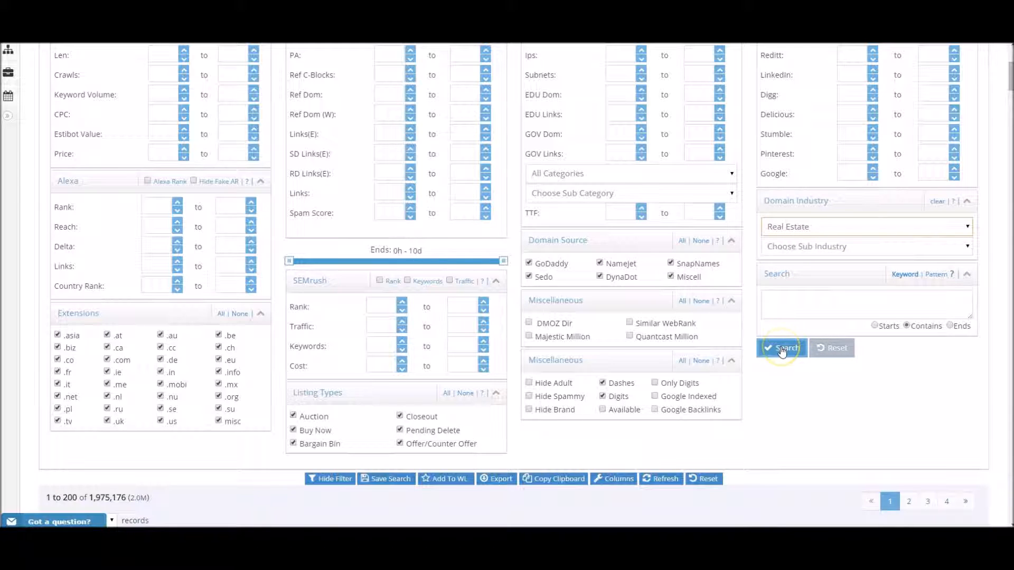
# Run the search so only Real Estate expiring domains are listed, about 65,627 results.
pyautogui.click(782, 347)
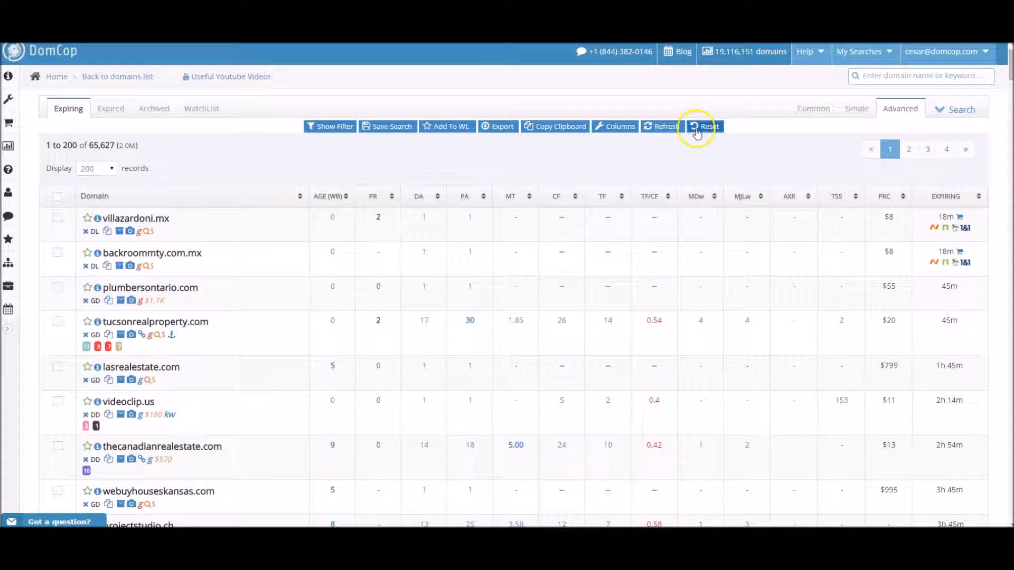
# Reset the filters to restore the full list of about 1,972,886 expiring domains.
pyautogui.click(705, 125)
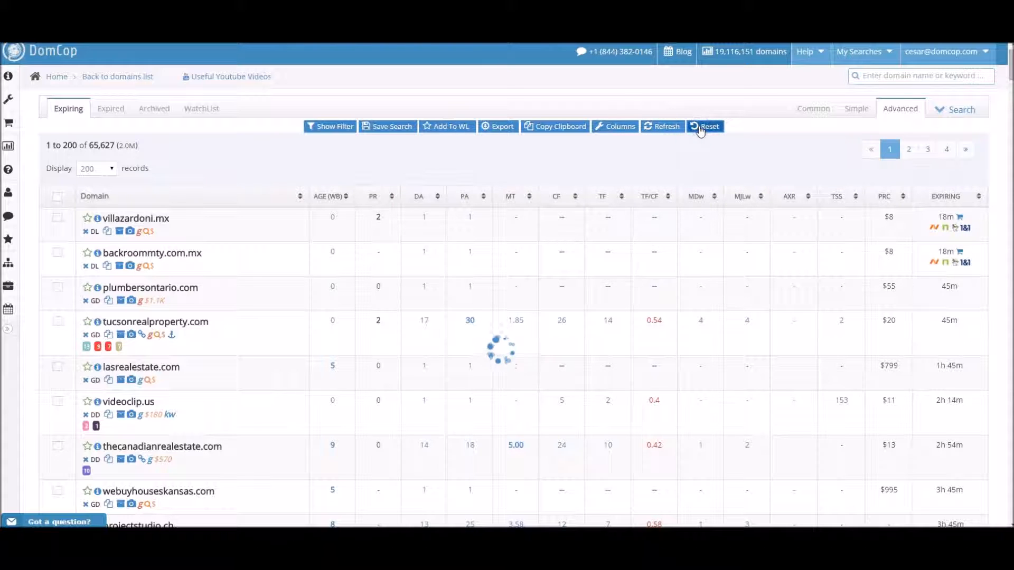
pyautogui.click(706, 125)
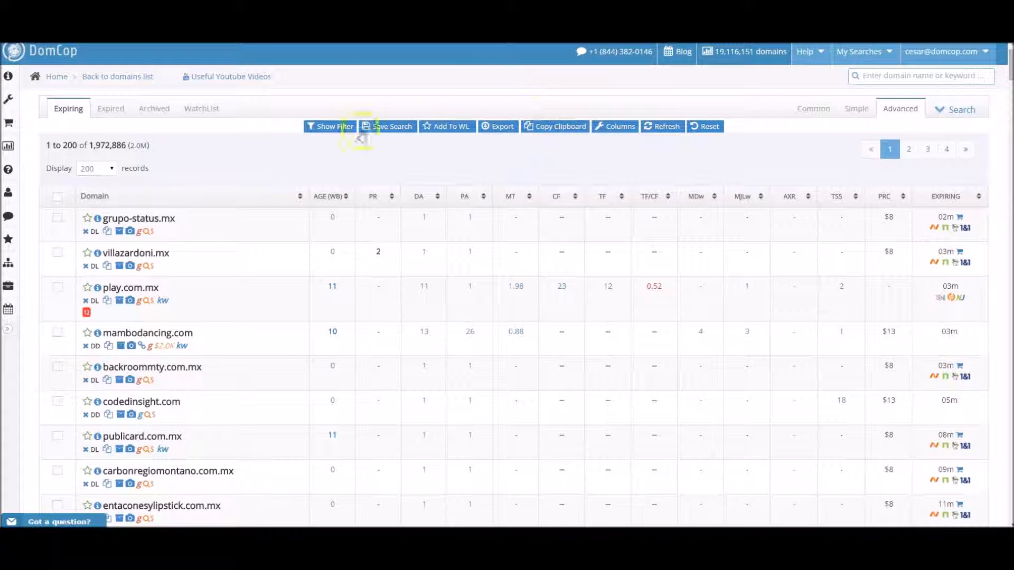
pyautogui.moveTo(9, 266)
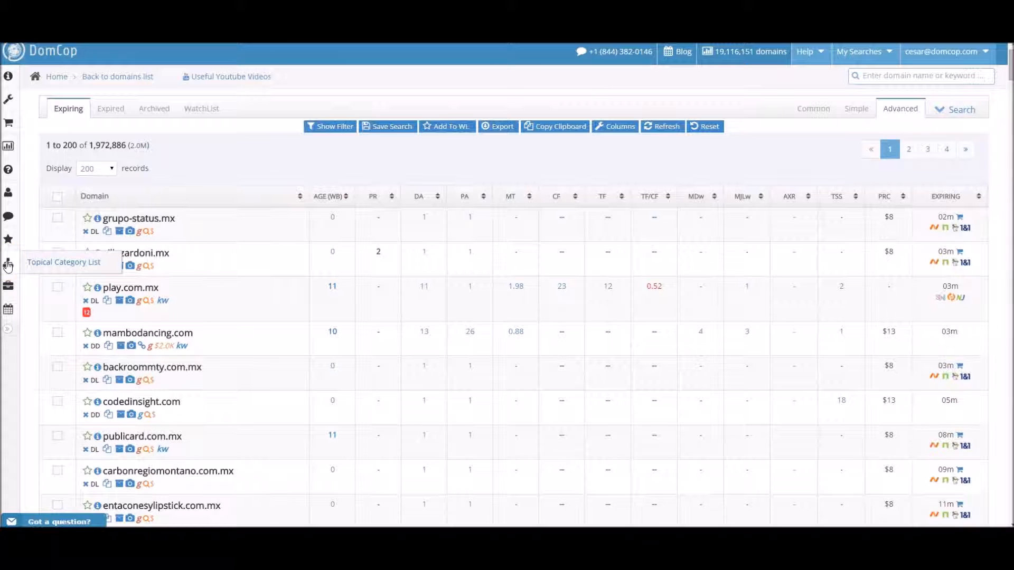
# Go to the Niche Expired Domains page via the Topical Category List sidebar icon.
pyautogui.click(9, 264)
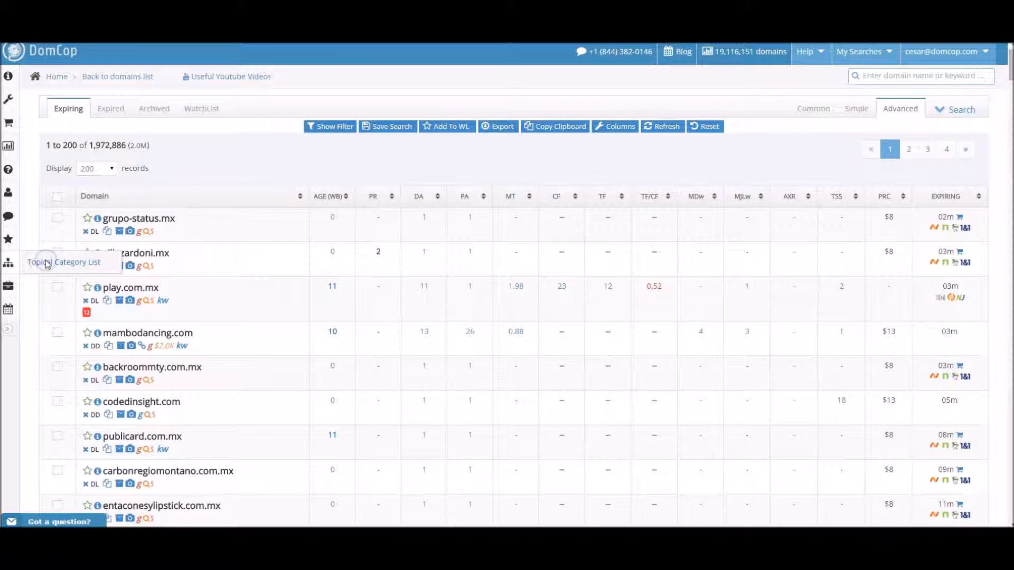
pyautogui.click(8, 262)
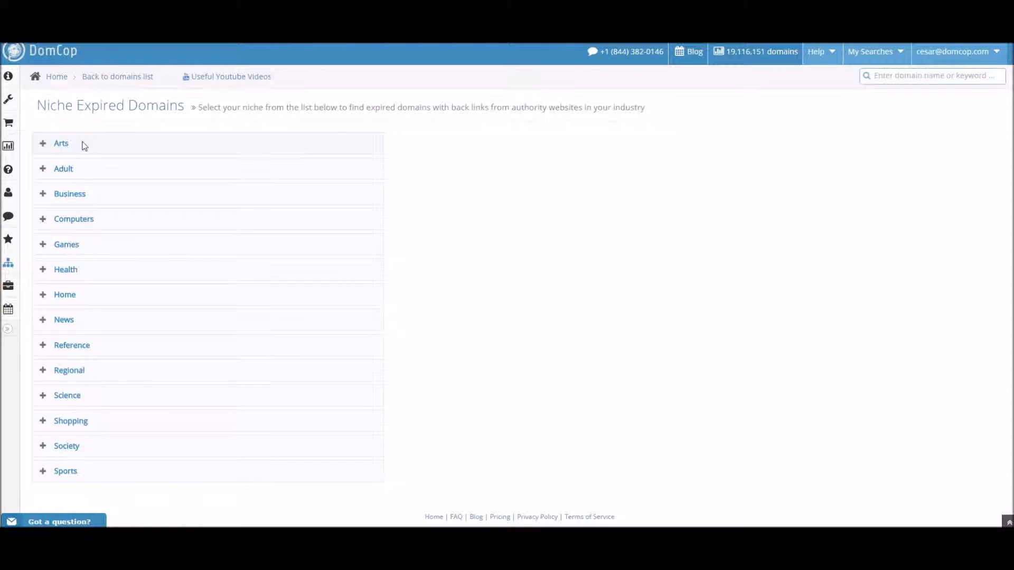
# Expand and collapse Arts, then expand Business to show Accounting, Automotive and Chemicals.
pyautogui.click(61, 143)
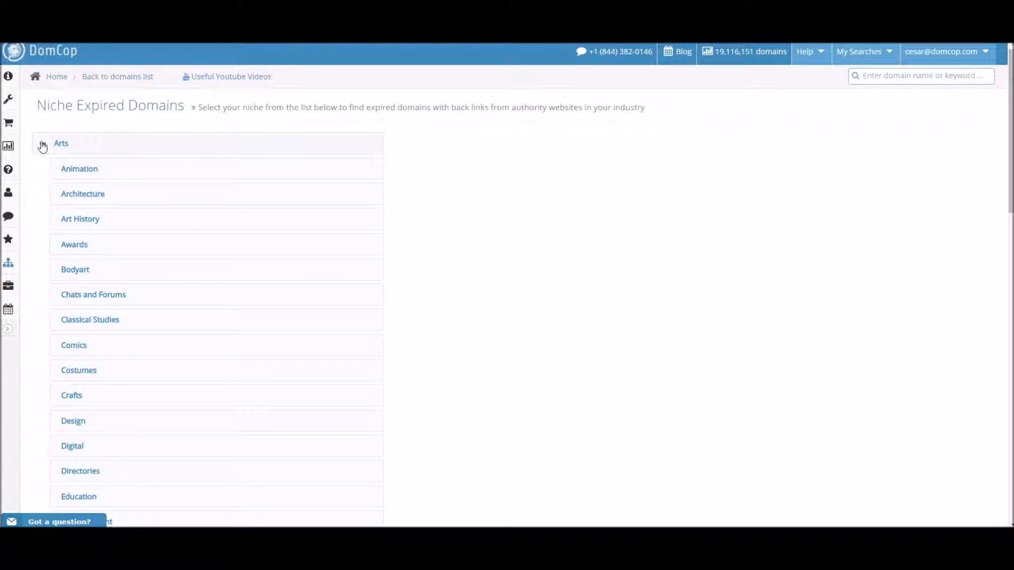
pyautogui.click(62, 143)
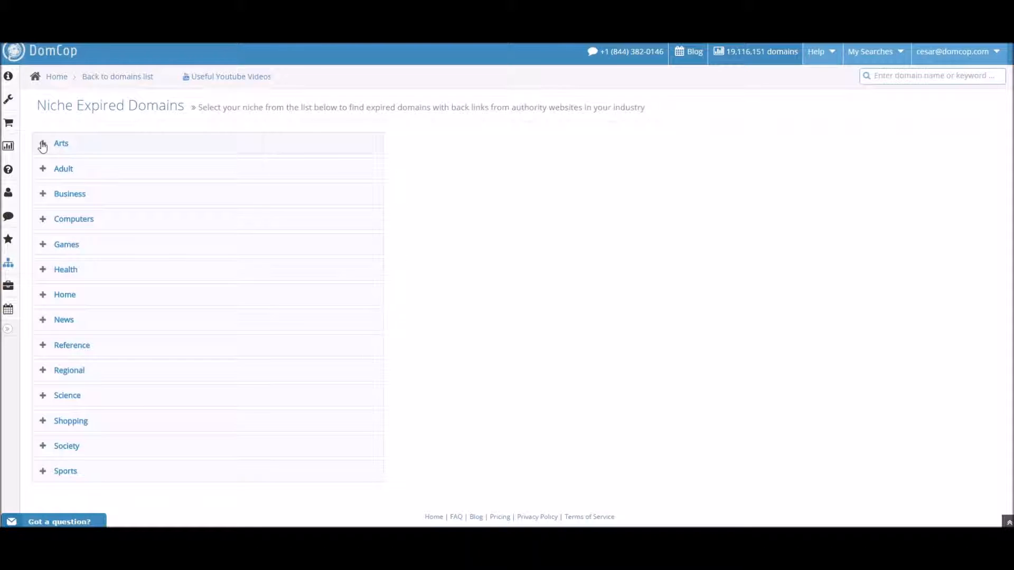
pyautogui.click(42, 195)
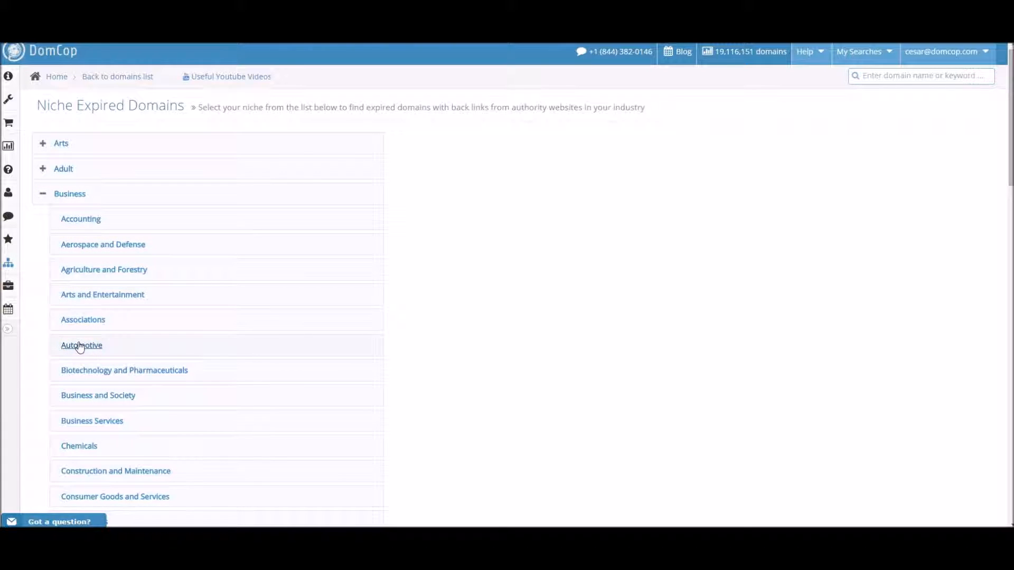
# Select the Automotive niche under the Business category.
pyautogui.click(70, 193)
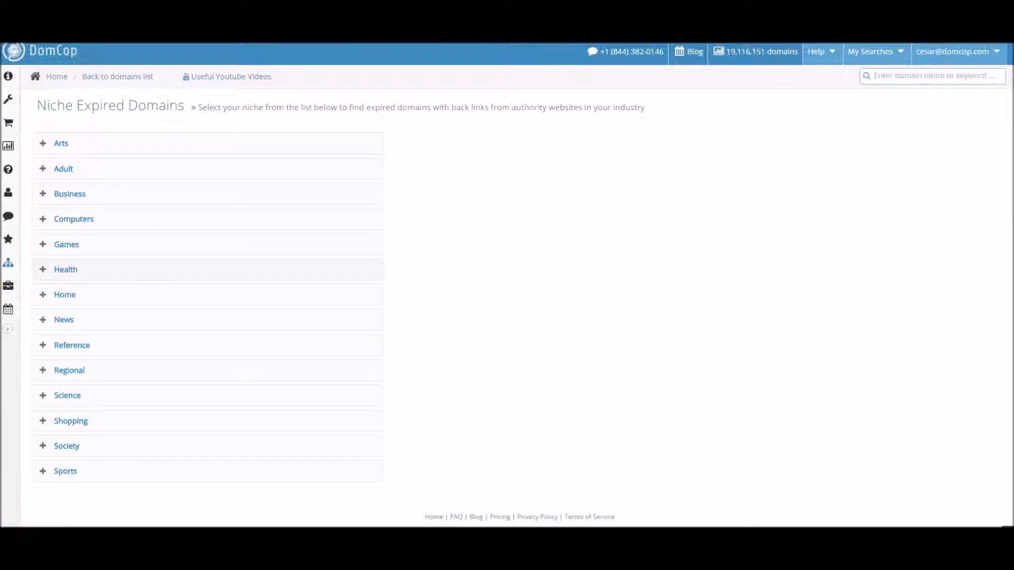